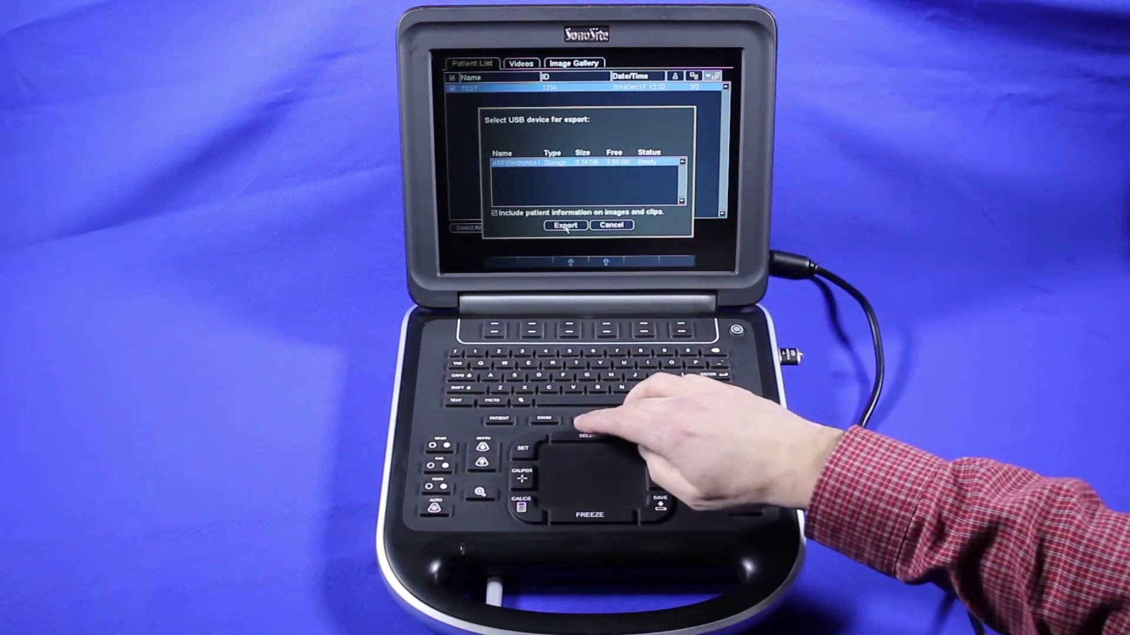
# Export the TEST exam to the USB drive with patient information included
pyautogui.click(564, 225)
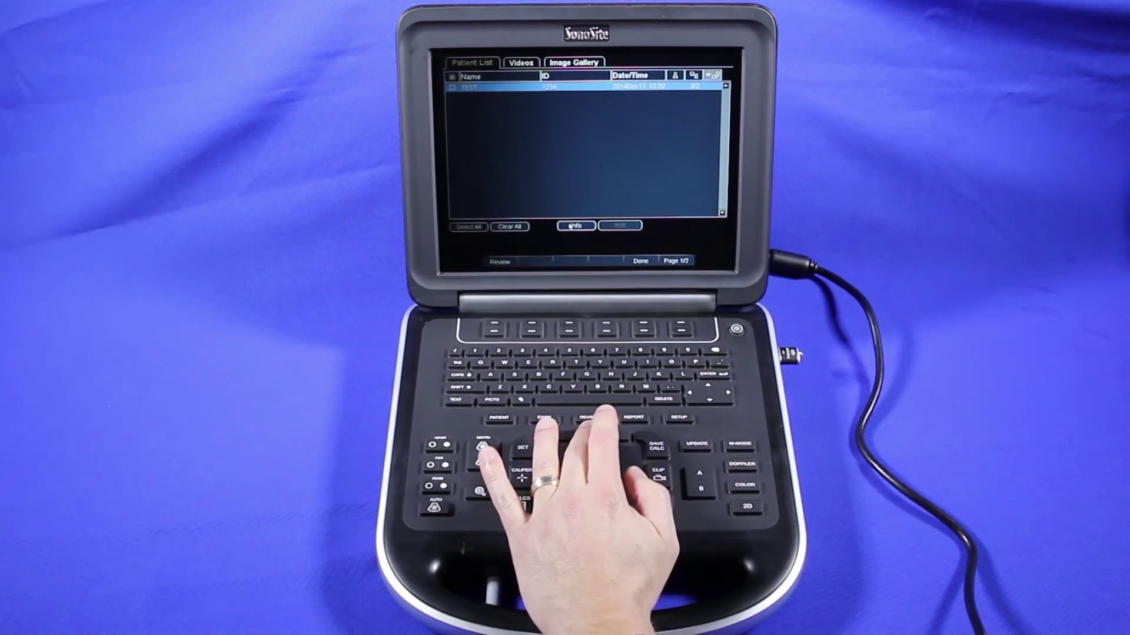
pyautogui.click(576, 226)
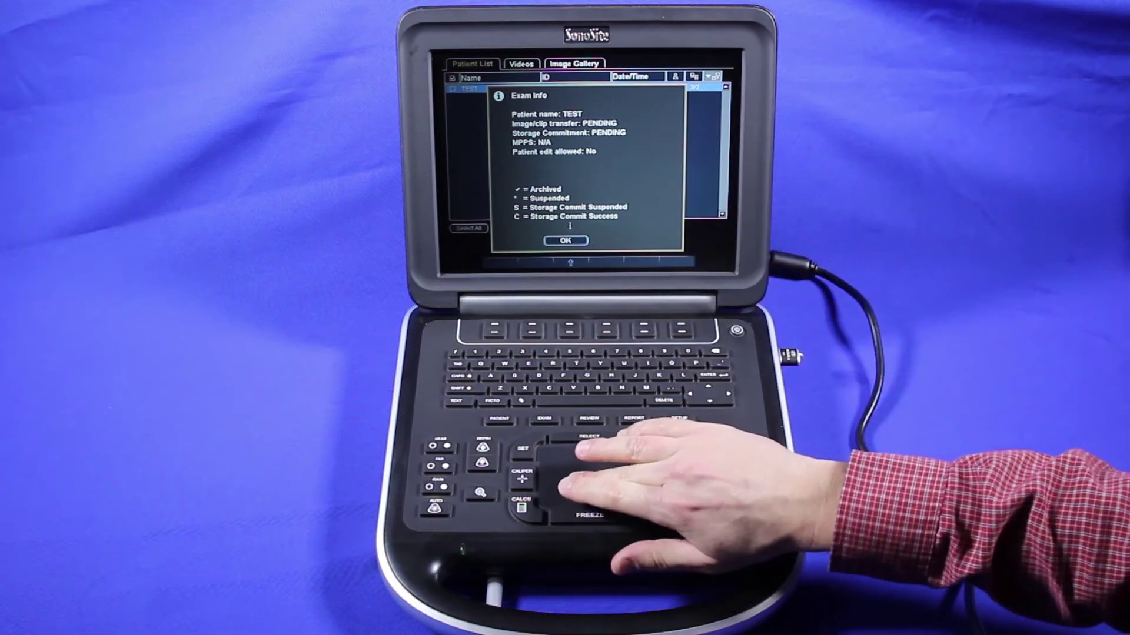
pyautogui.click(566, 240)
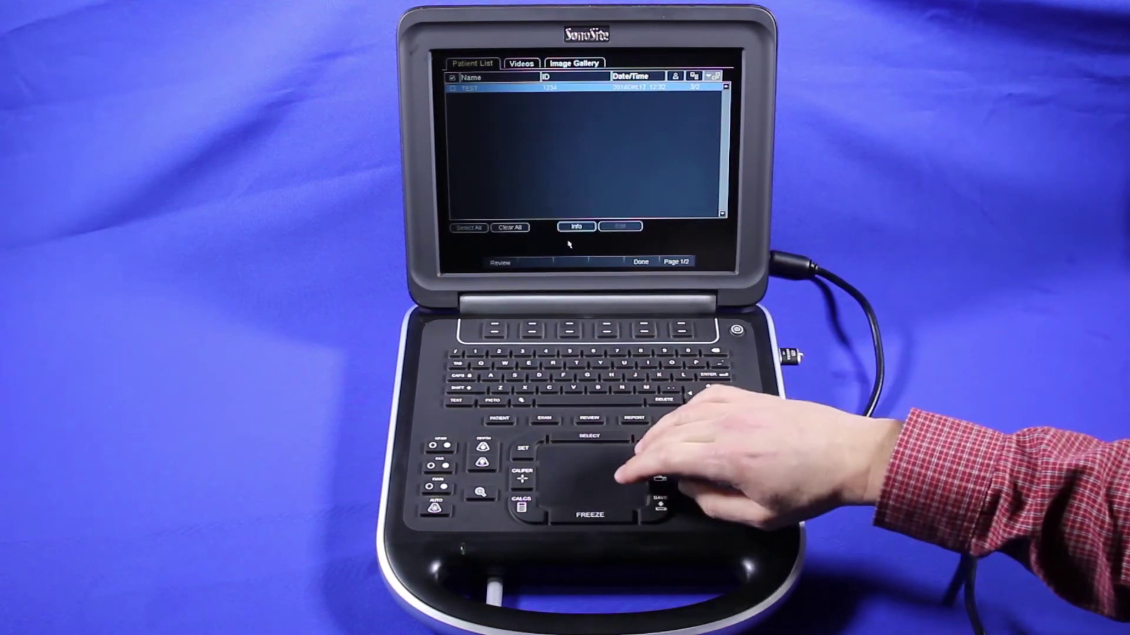